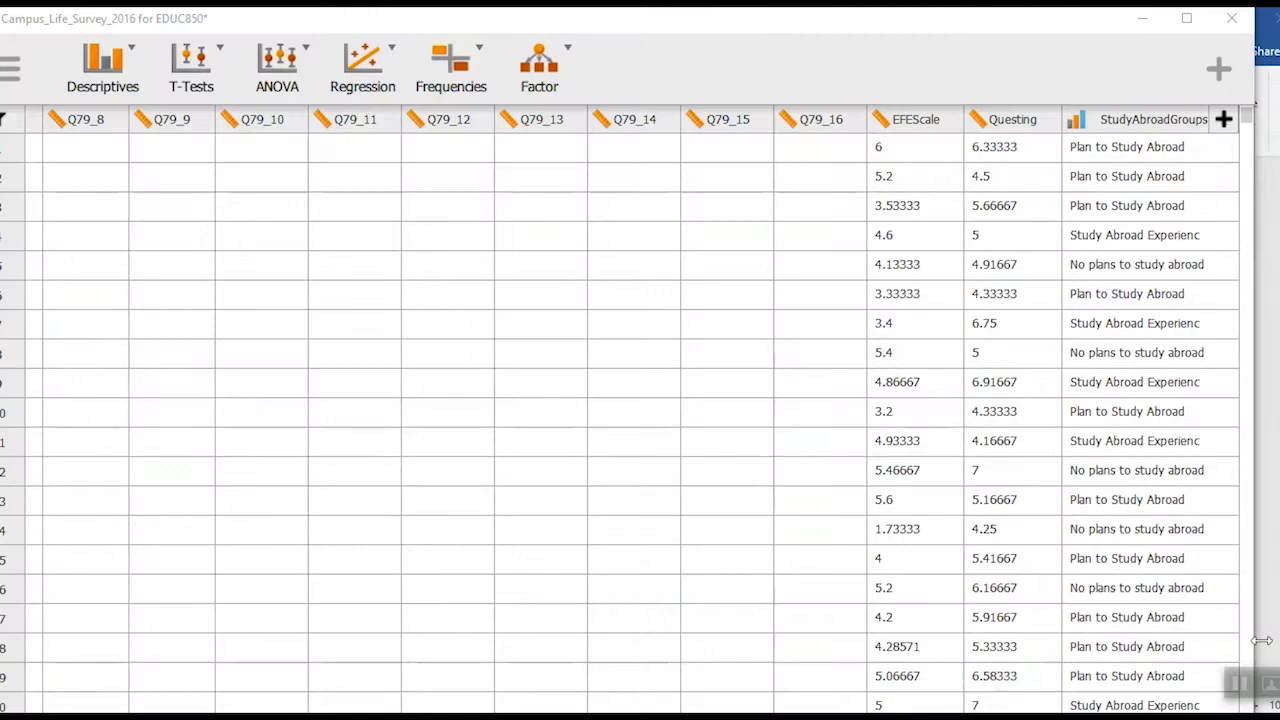
pyautogui.moveTo(944, 160)
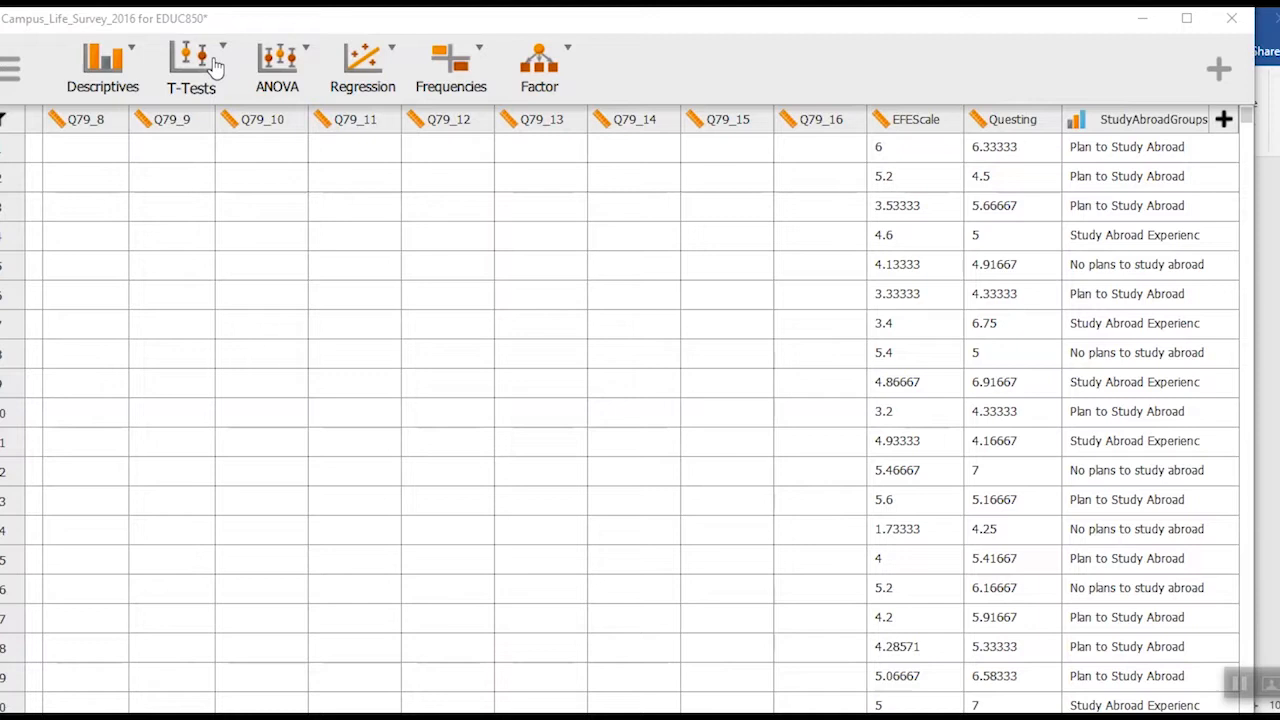
# Step: Start an Independent Samples T-Test and select EFEScale in the variable list
pyautogui.click(190, 68)
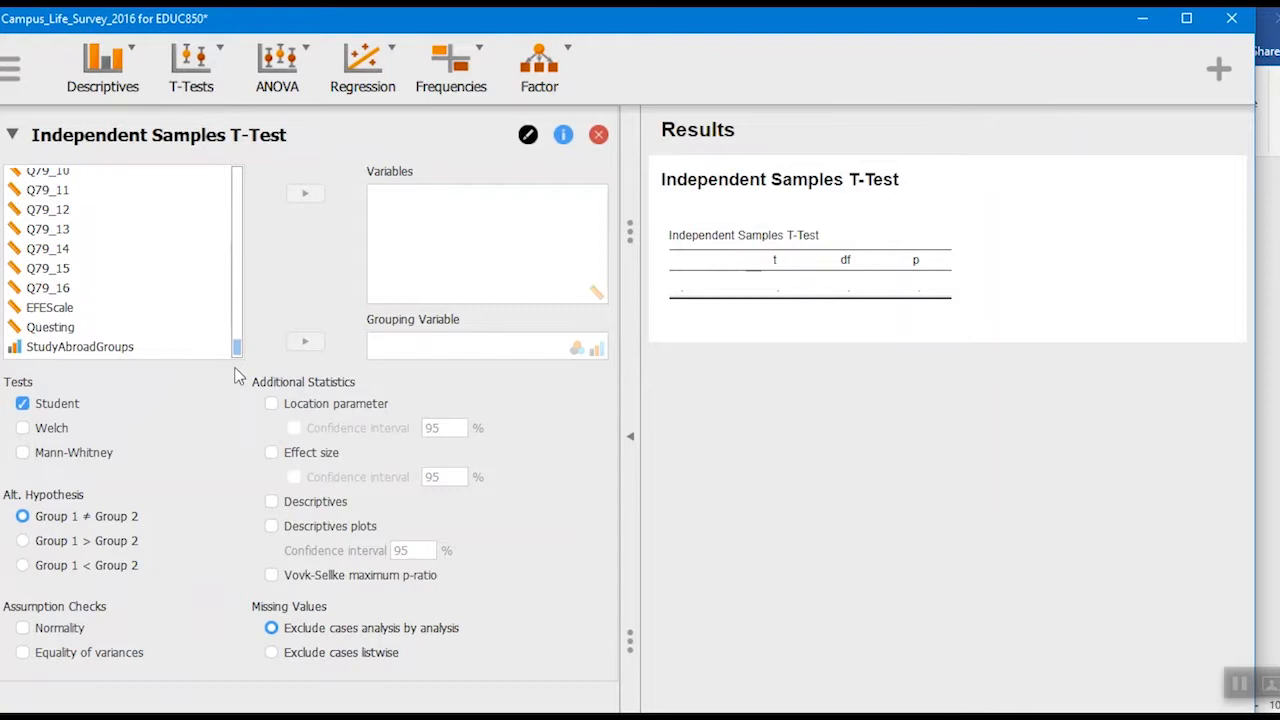
pyautogui.click(50, 327)
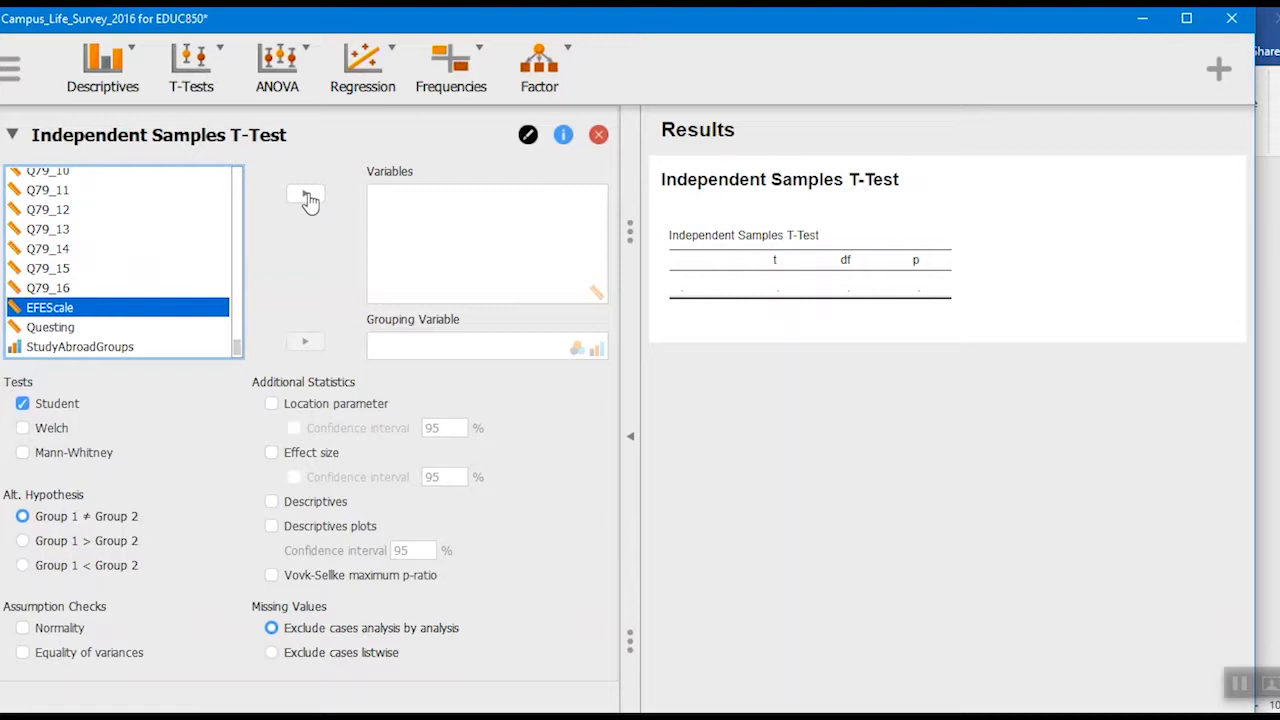
# Step: Test EFEScale with Gender as the grouping variable (t = 6.264, df = 776)
pyautogui.click(305, 197)
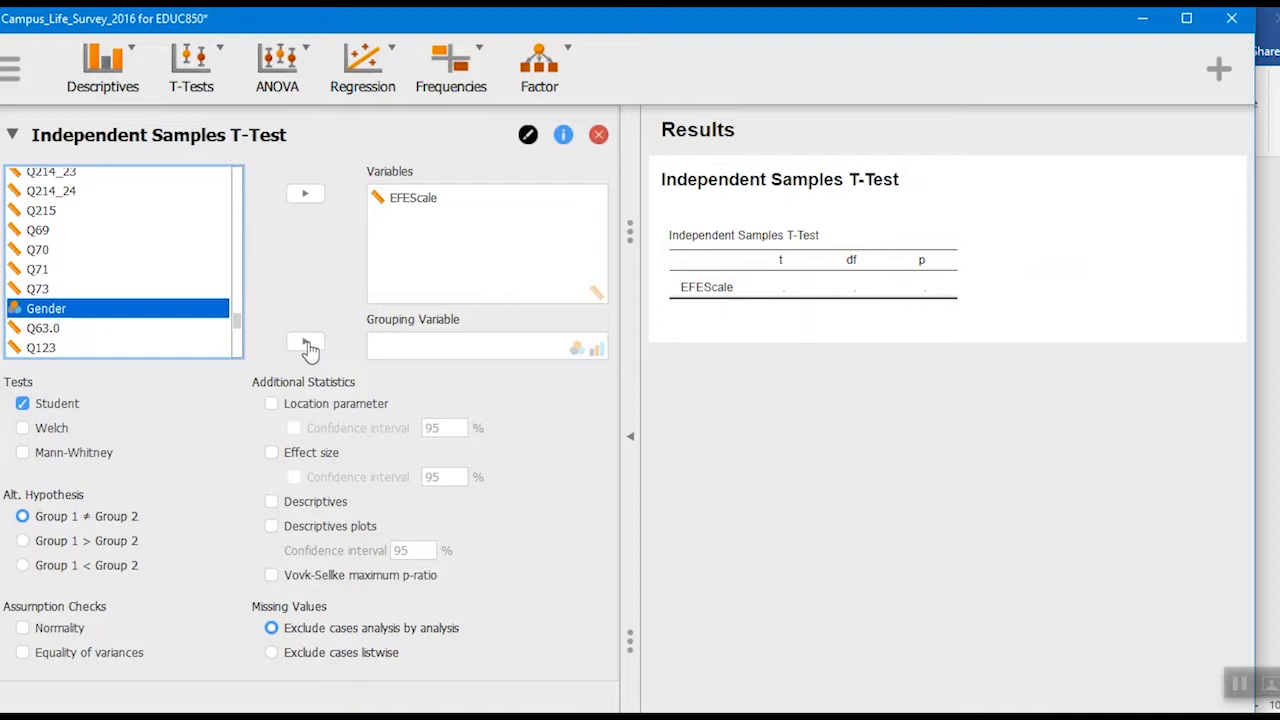
pyautogui.click(305, 345)
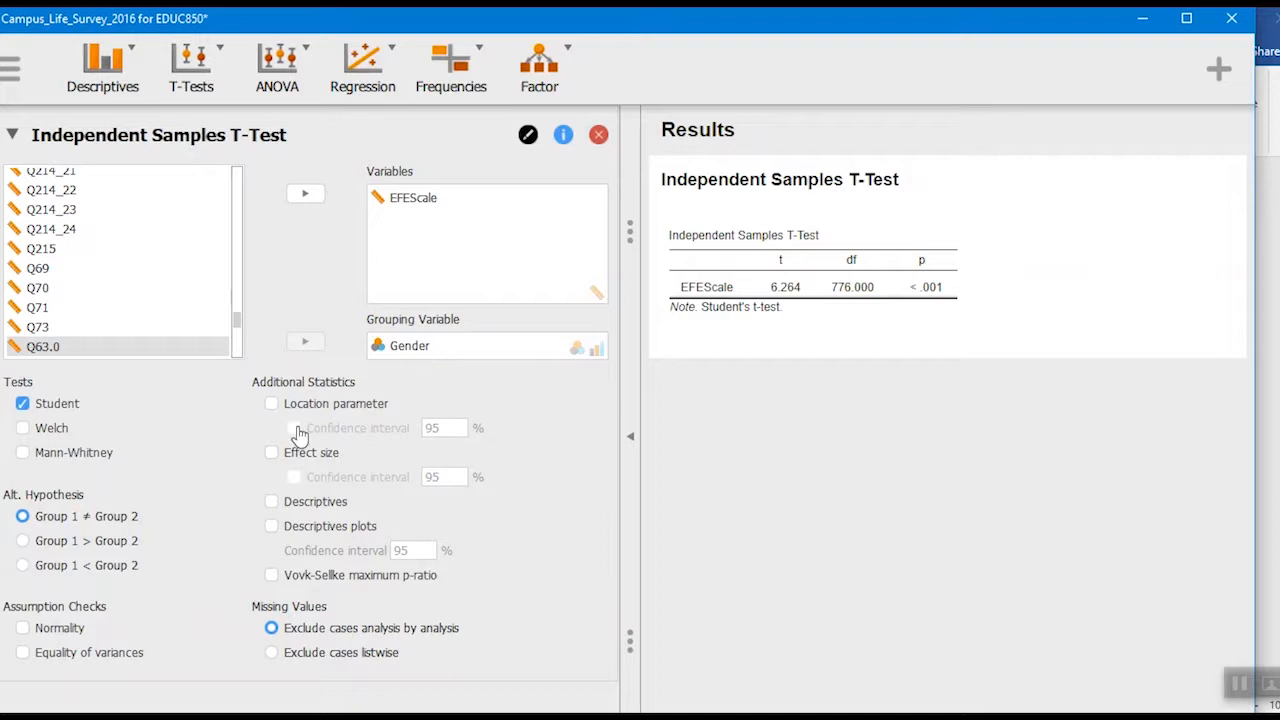
# Step: Add the effect size (Cohen's d 0.512) and a descriptives plot of group means
pyautogui.click(271, 501)
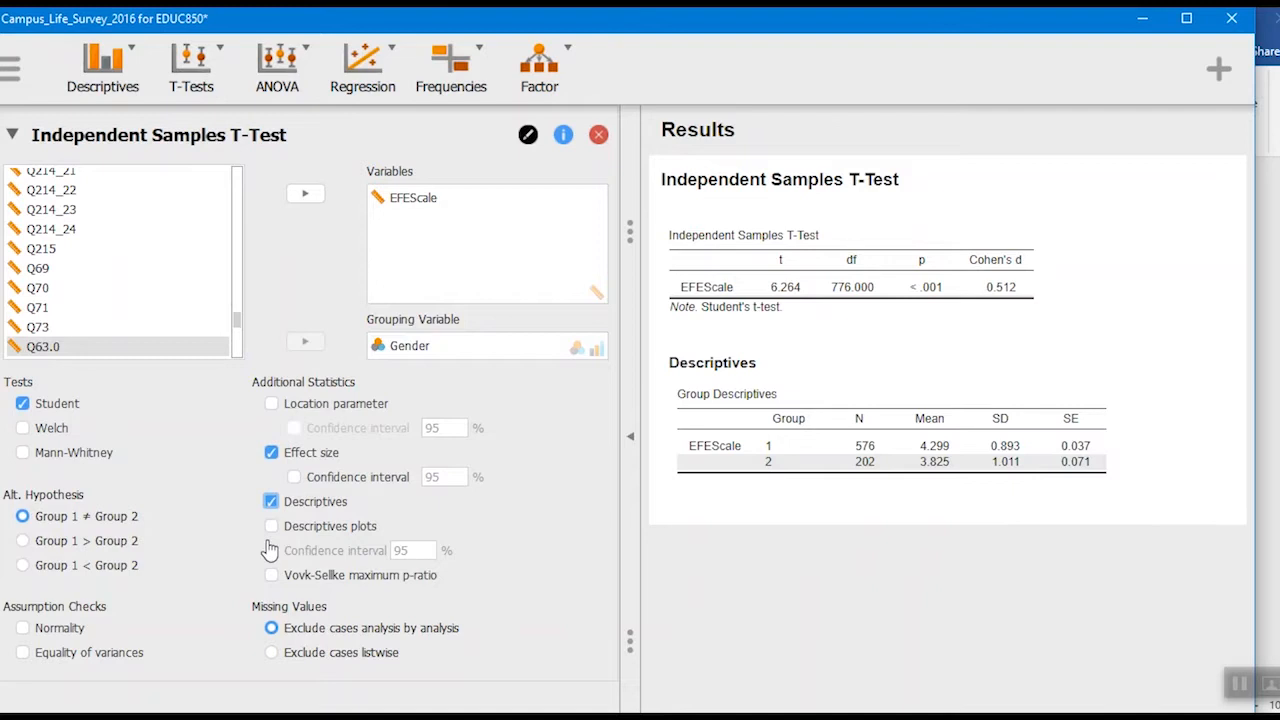
pyautogui.click(271, 526)
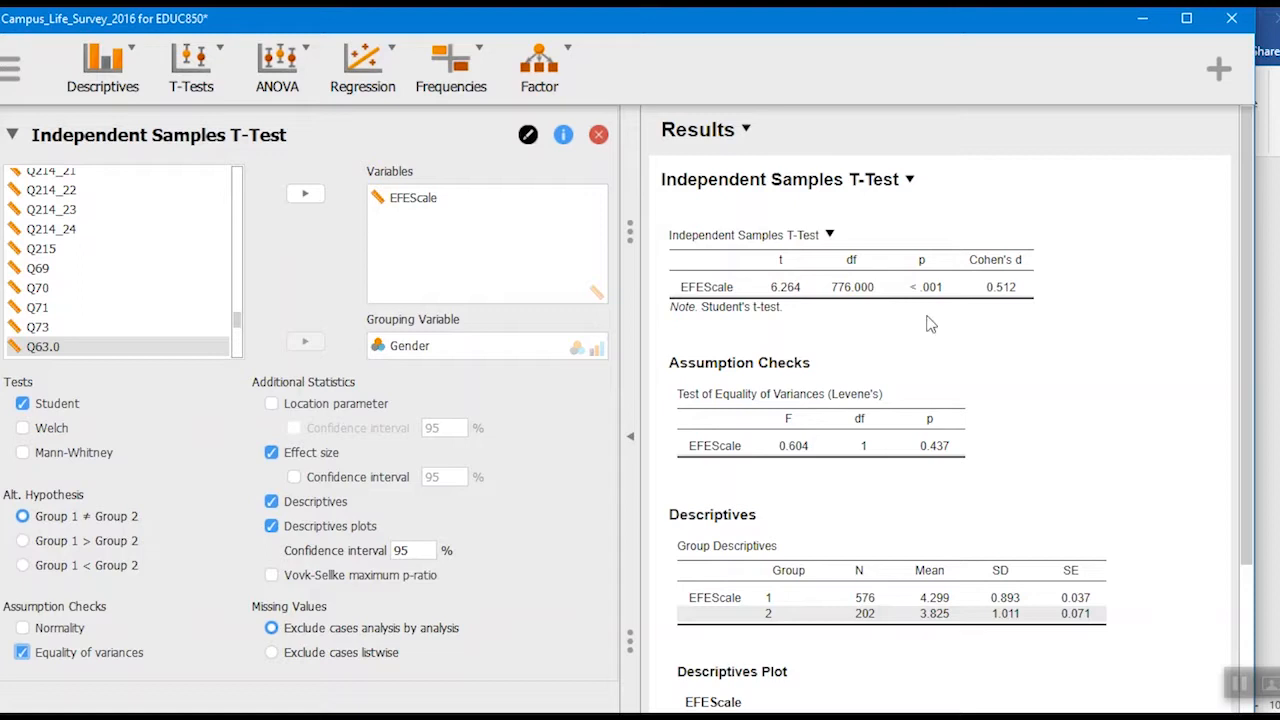
pyautogui.moveTo(815, 340)
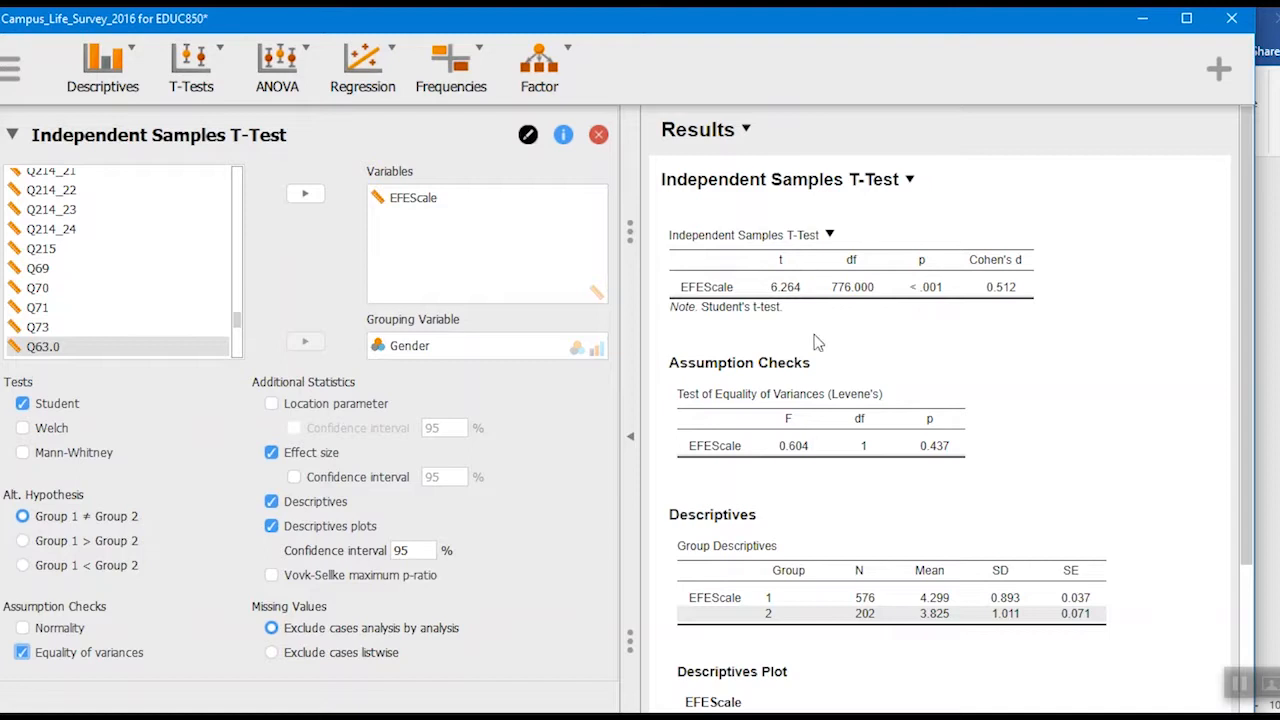
pyautogui.moveTo(808, 312)
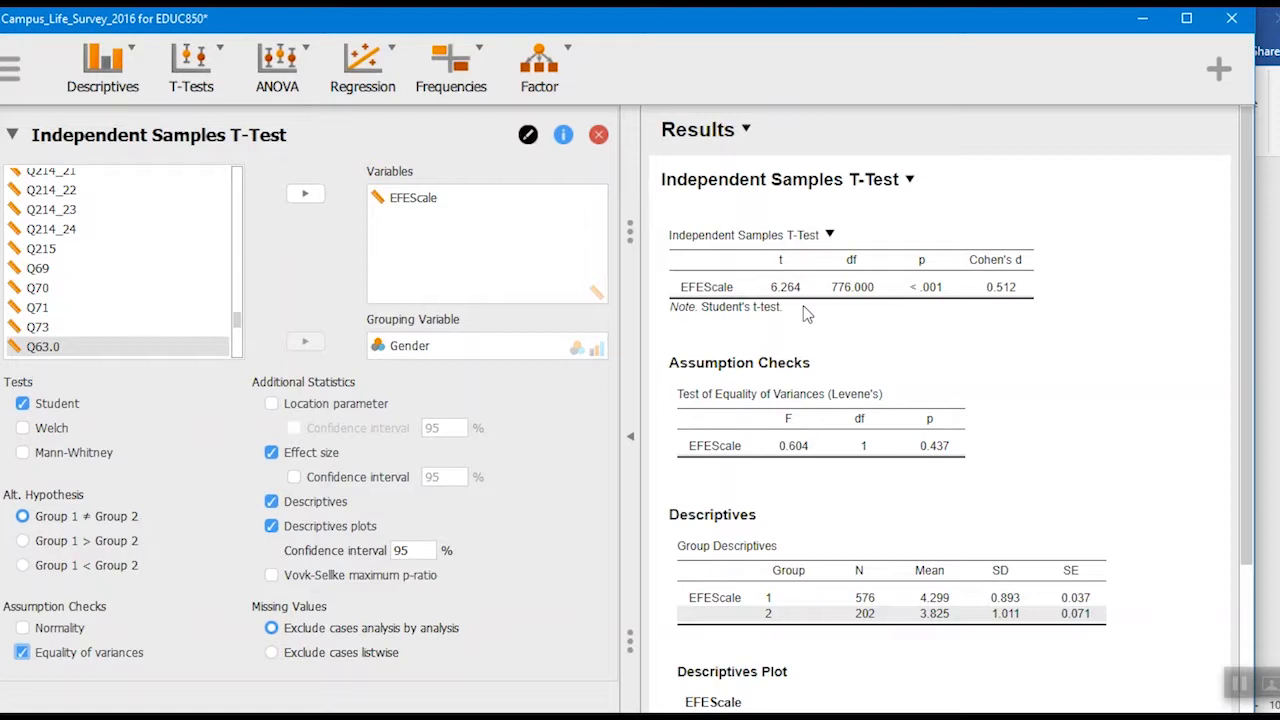
pyautogui.moveTo(877, 310)
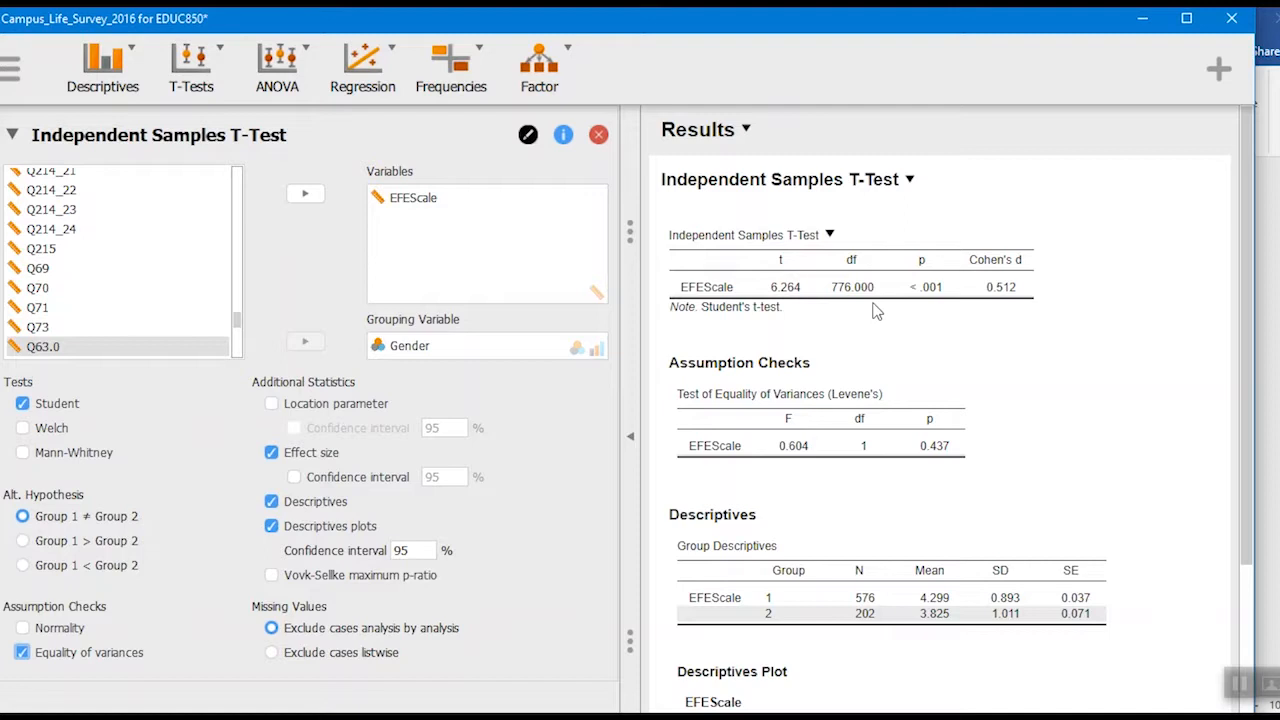
pyautogui.moveTo(949, 333)
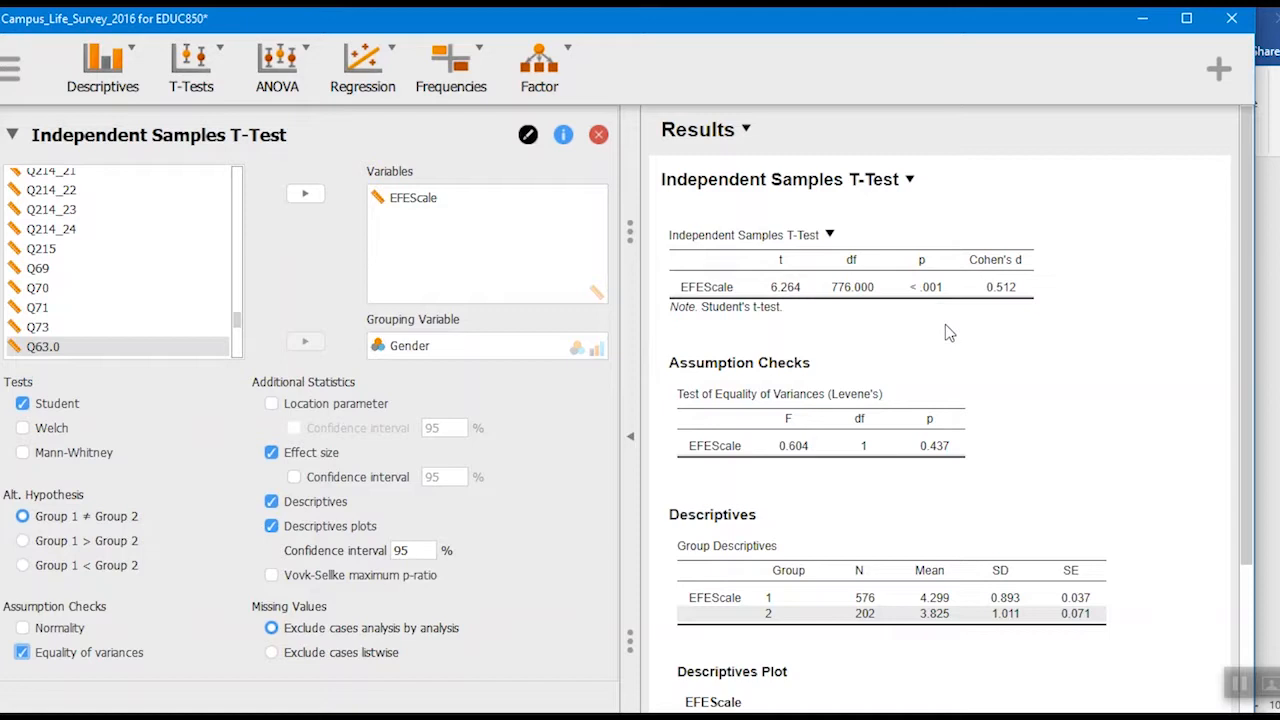
pyautogui.moveTo(1055, 343)
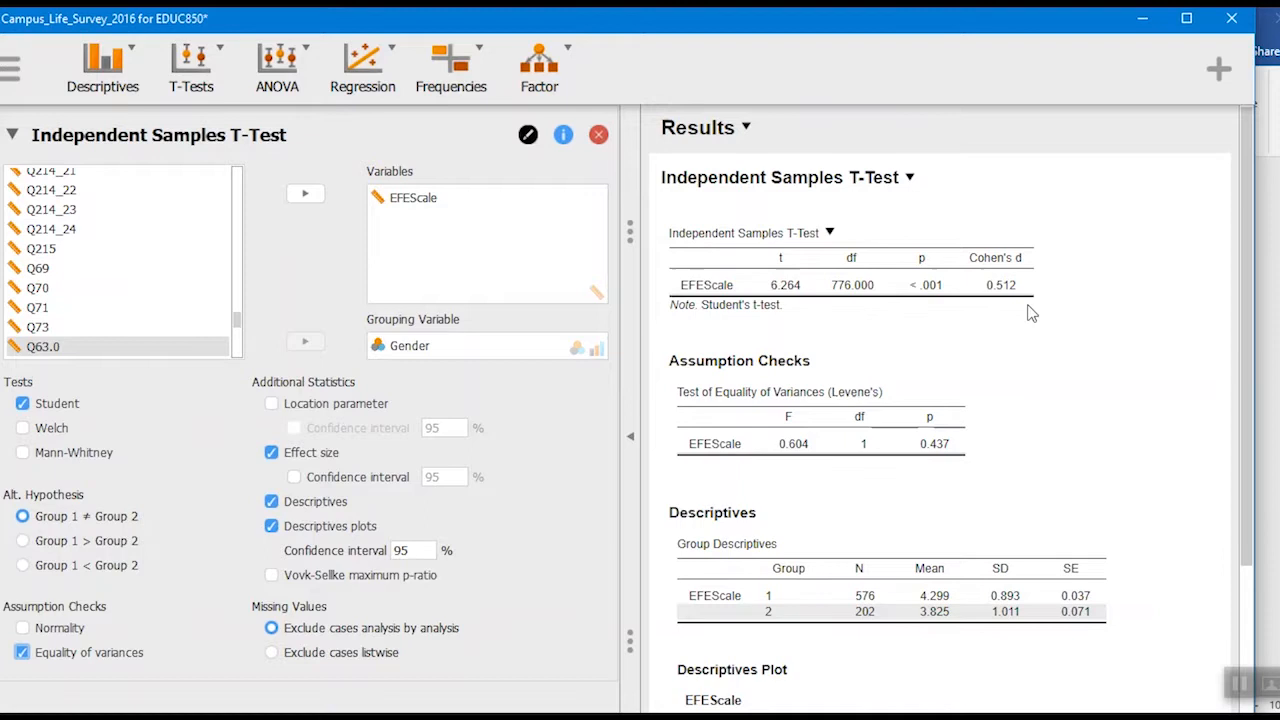
pyautogui.scroll(-3)
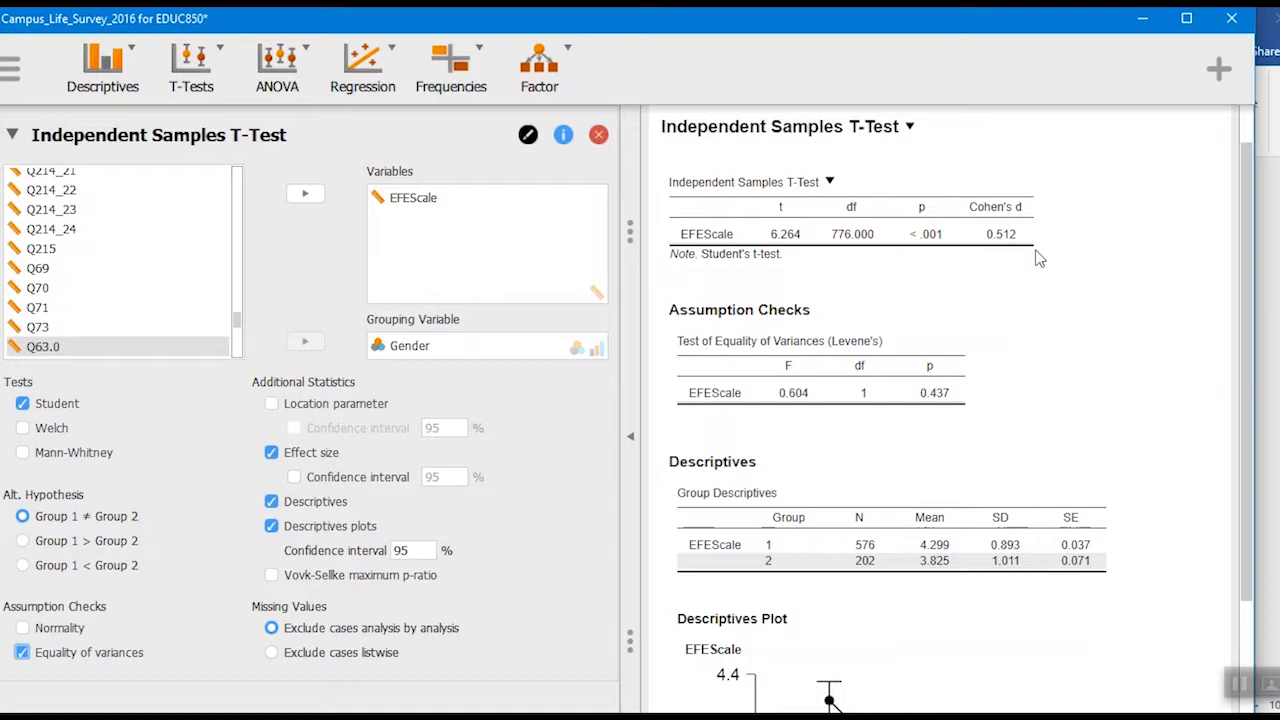
pyautogui.scroll(-3)
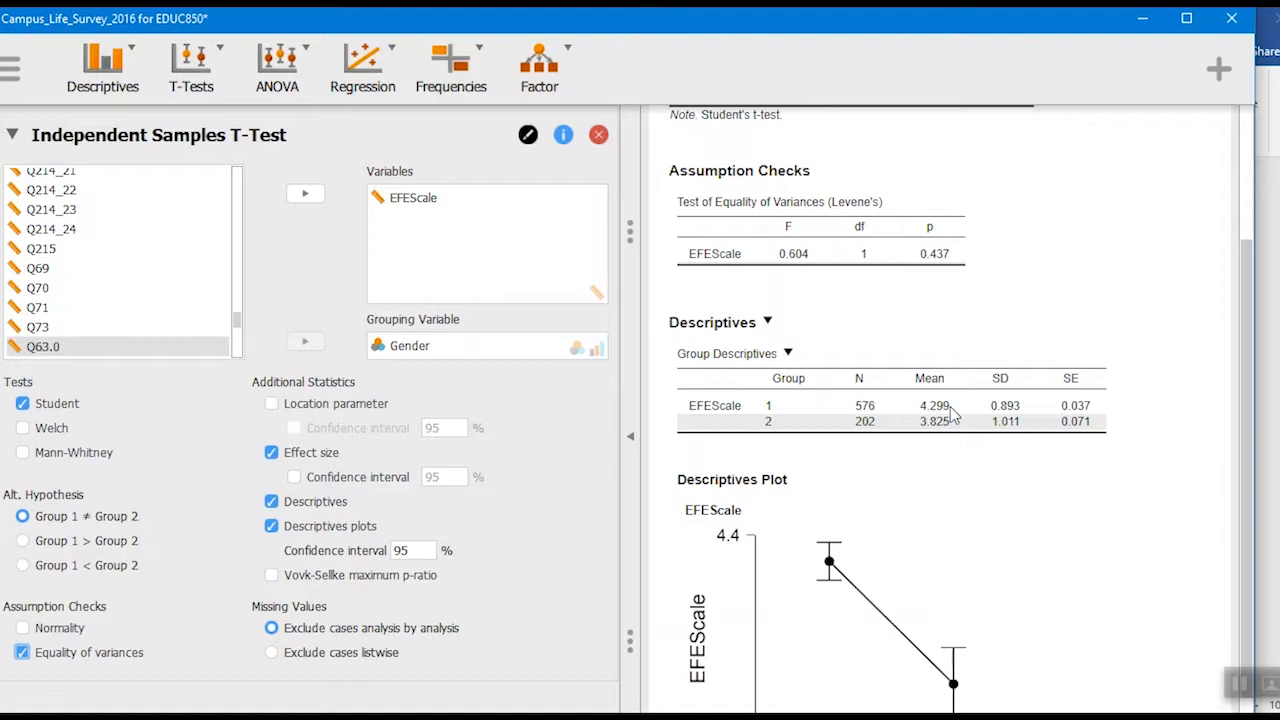
pyautogui.moveTo(960, 442)
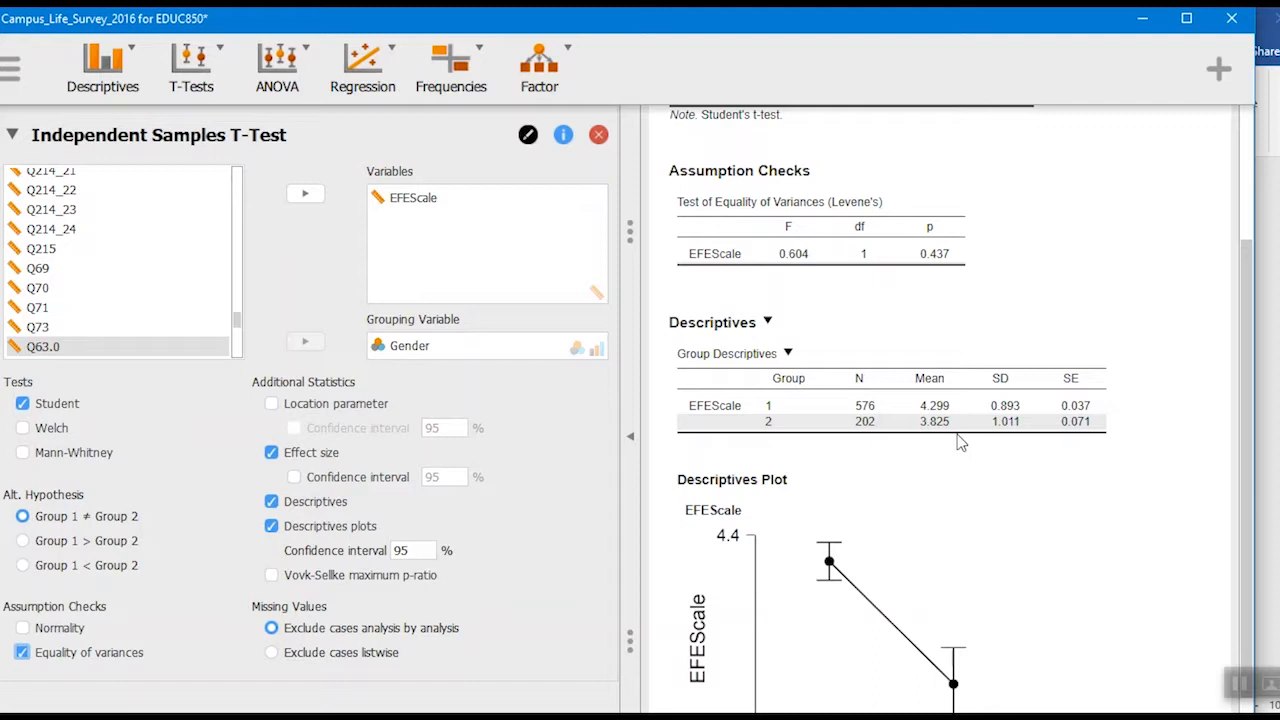
pyautogui.scroll(-3)
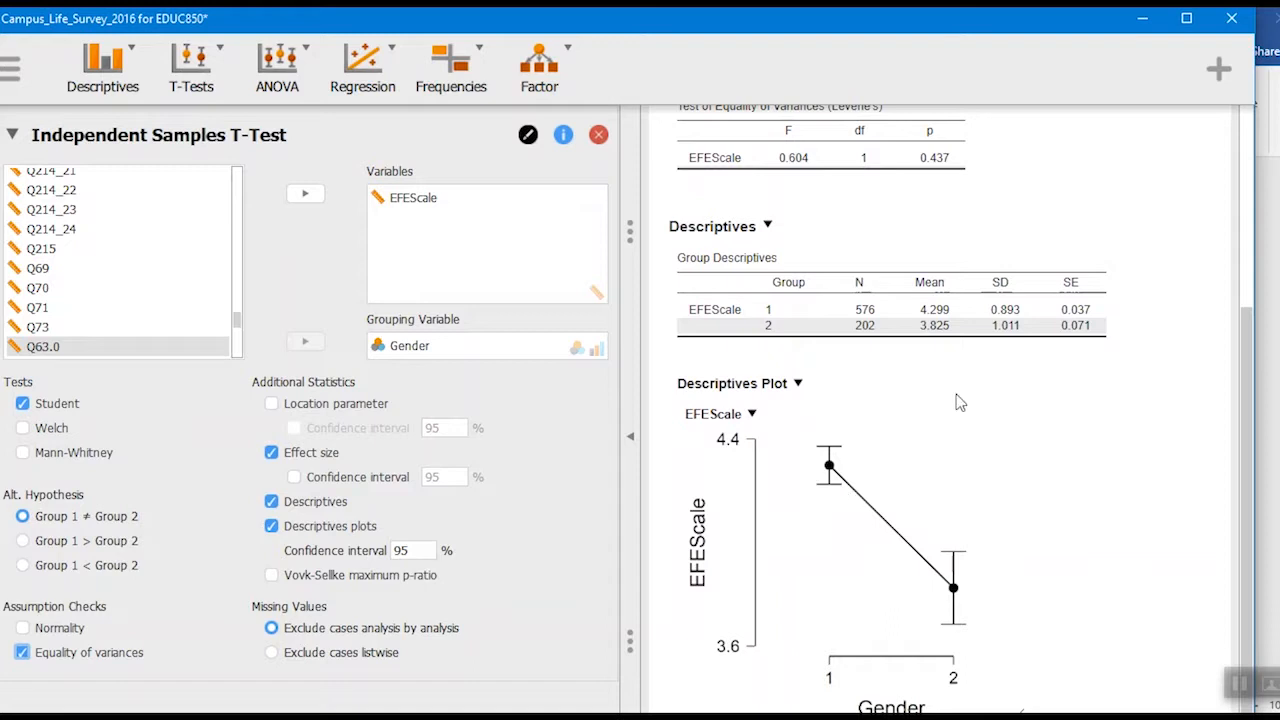
pyautogui.moveTo(905, 444)
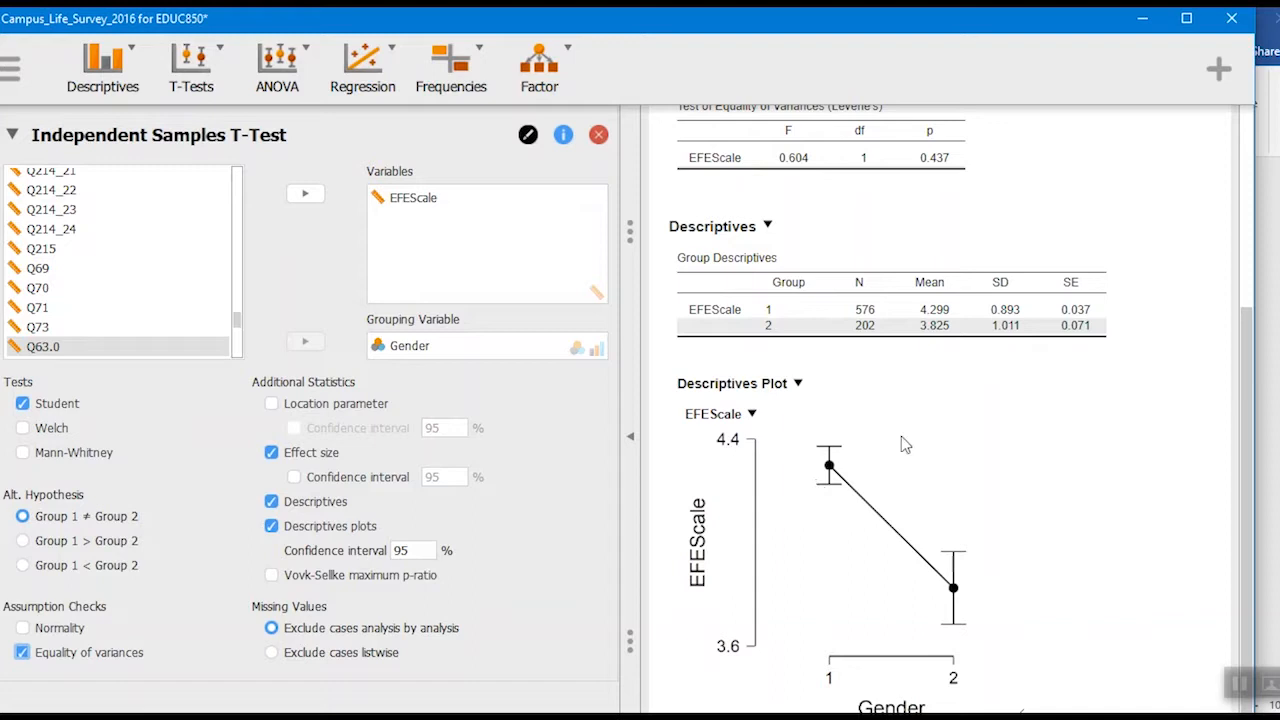
pyautogui.moveTo(933, 432)
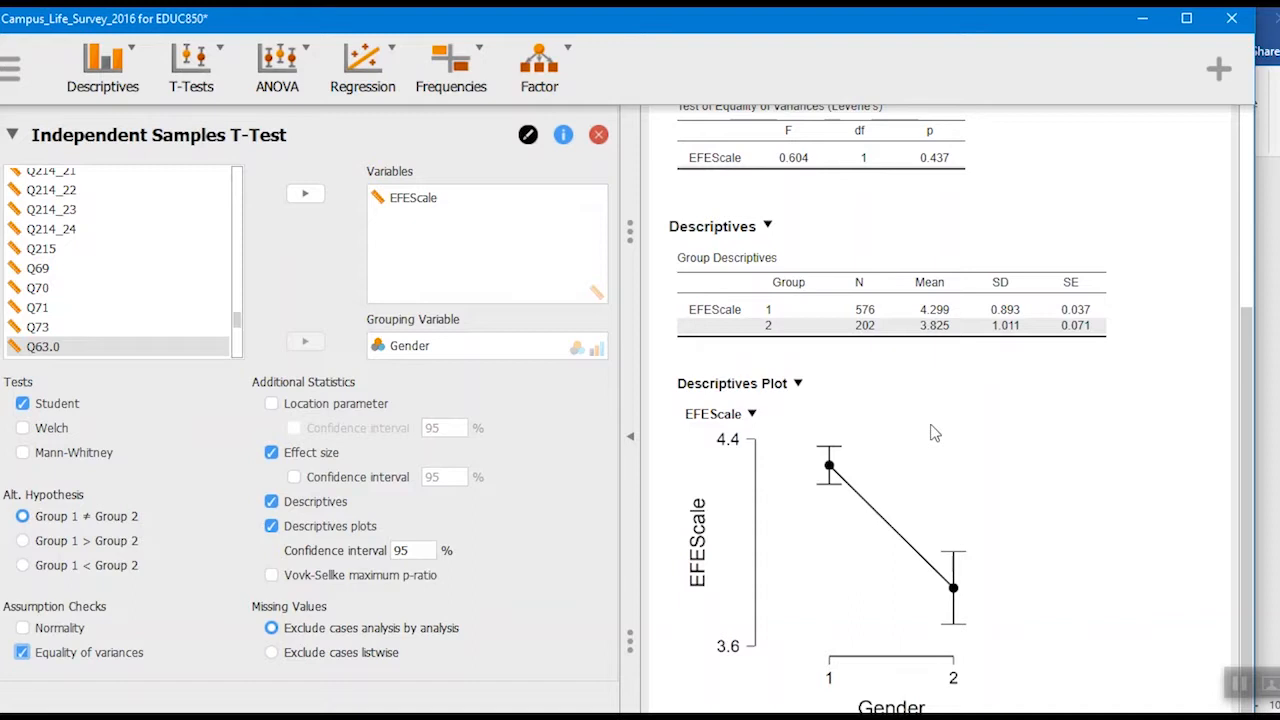